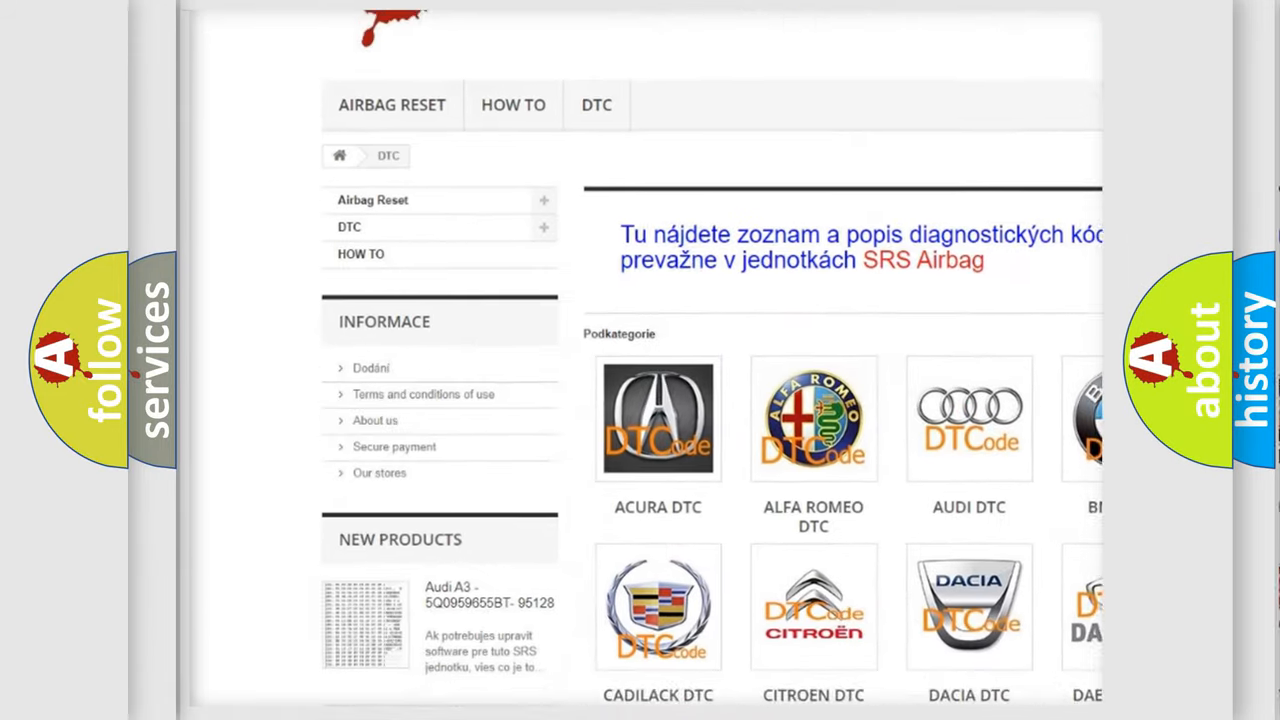
pyautogui.scroll(-3)
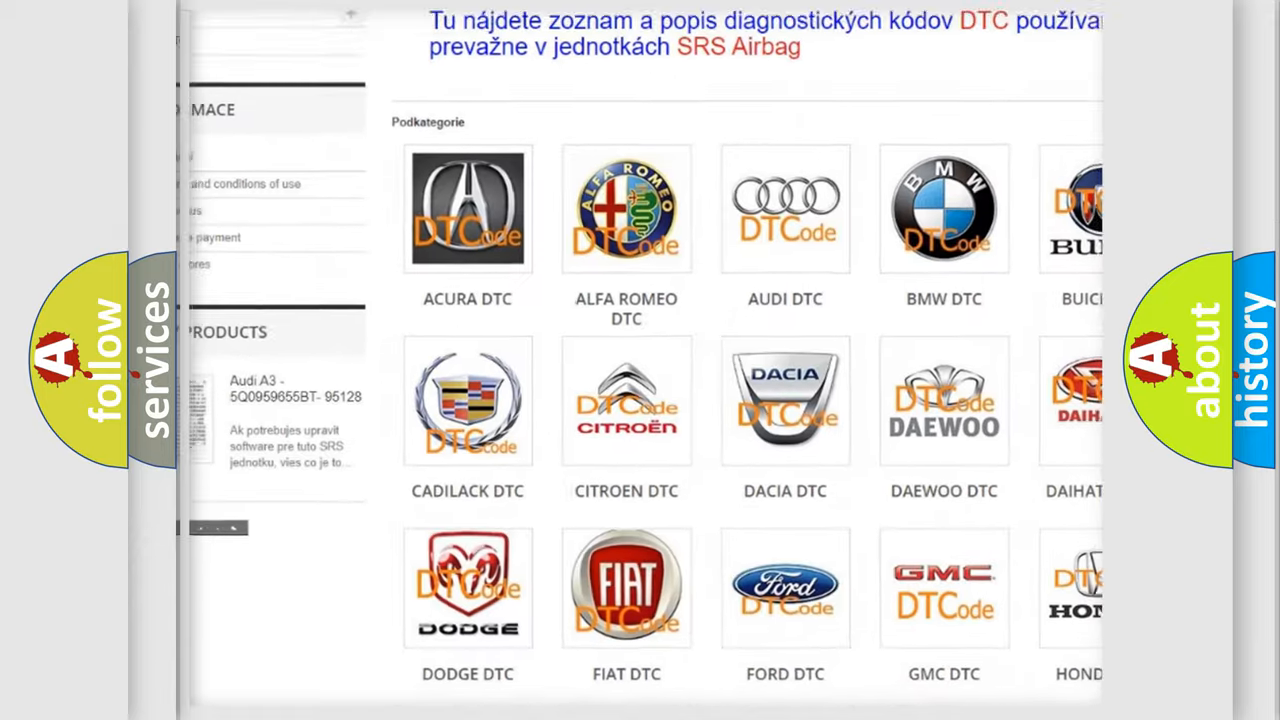